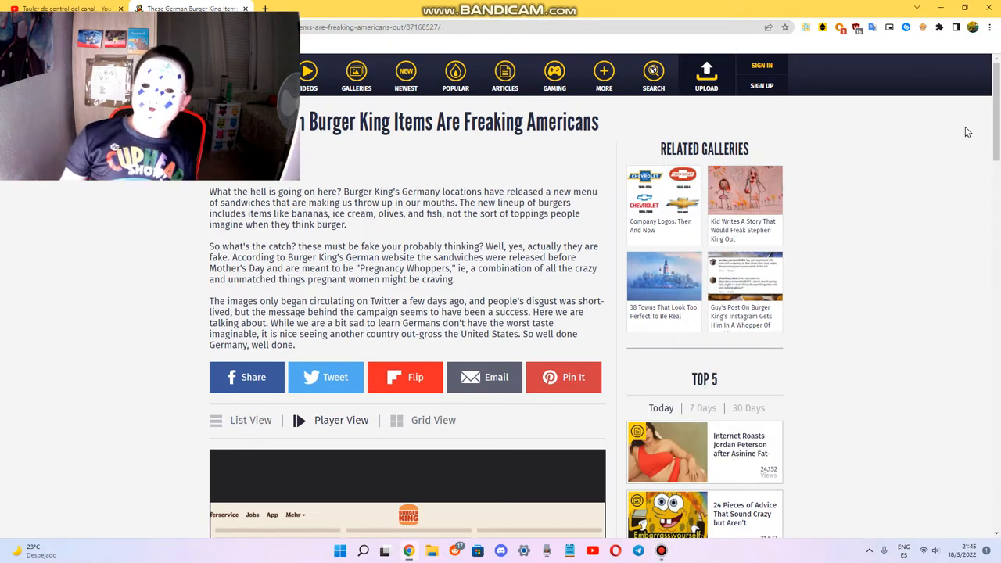
{"action": "mouse_move", "coordinate": [294, 260]}
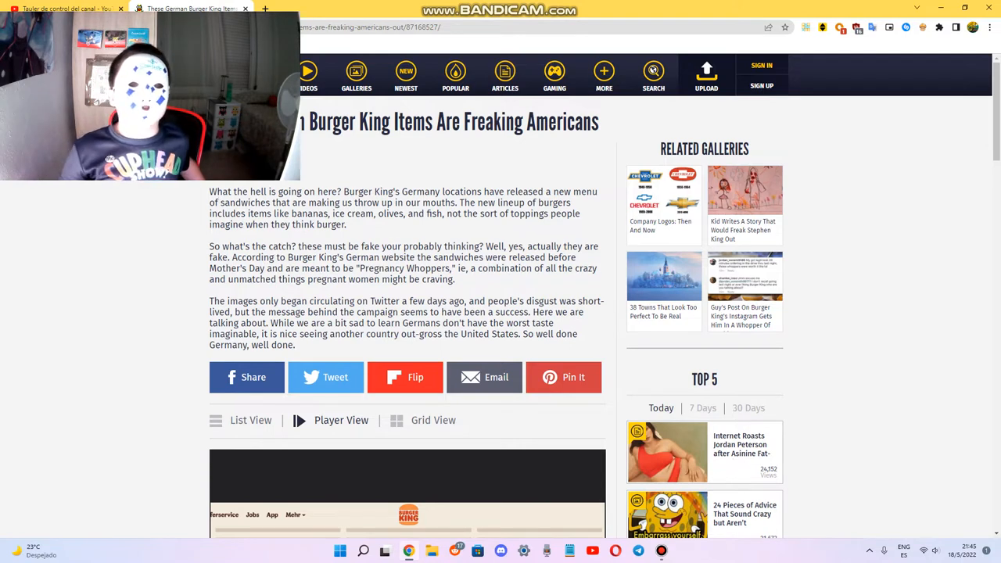
Step: Page the Burger King burger gallery back to image 1/7, the popular combinations slide
{"action": "double_click", "coordinate": [348, 122]}
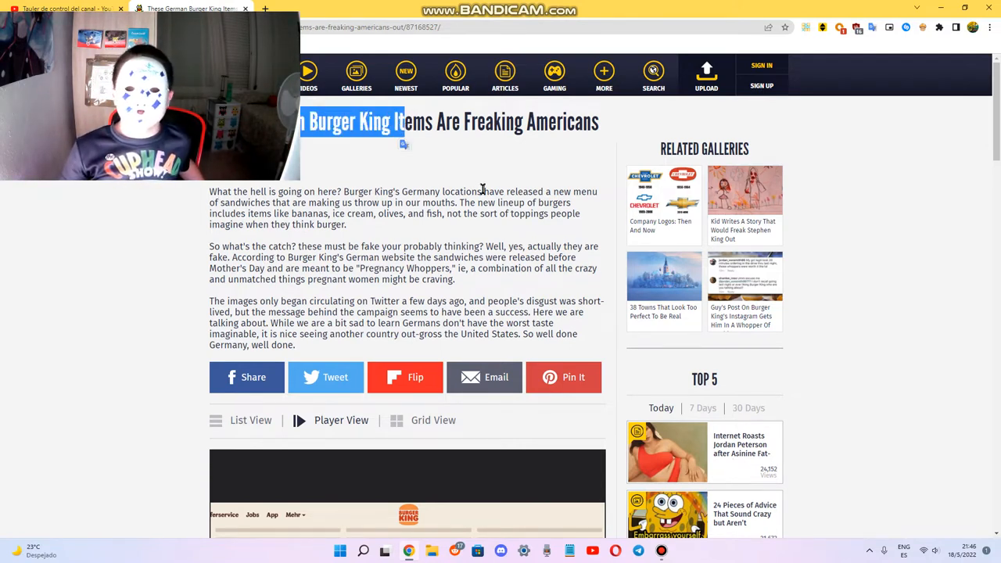
{"action": "scroll", "scroll_direction": "down", "scroll_amount": 3}
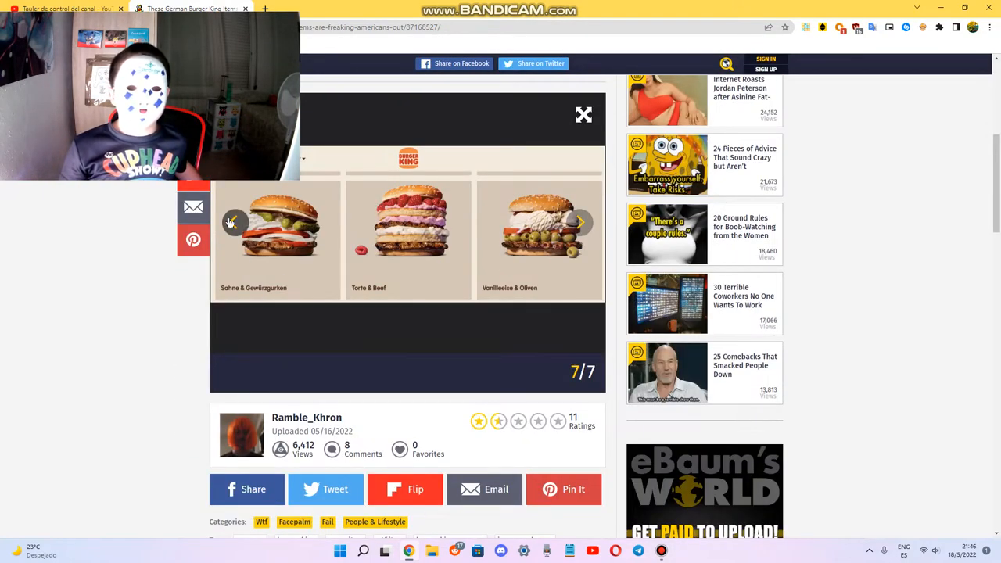
{"action": "left_click", "coordinate": [234, 222]}
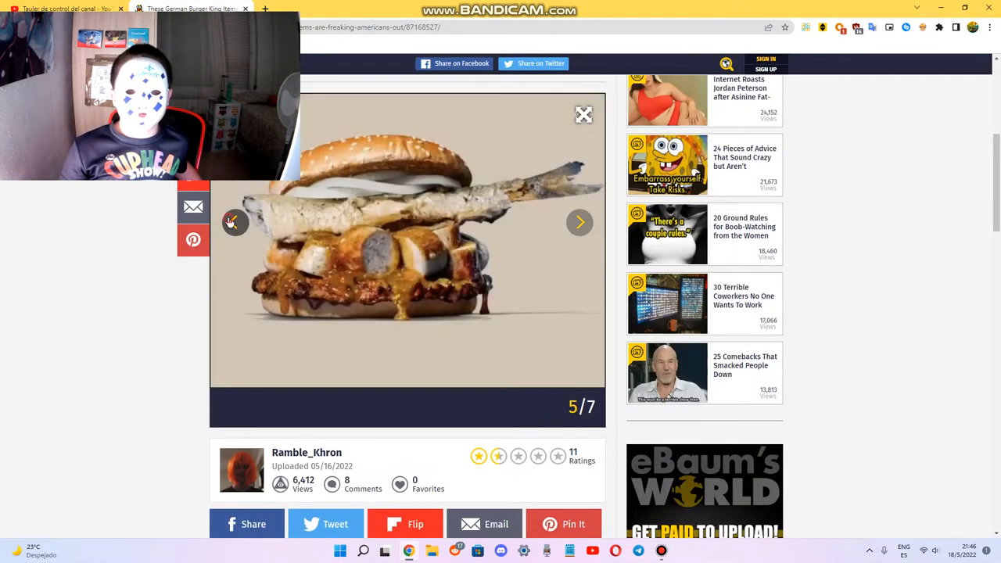
{"action": "left_click", "coordinate": [235, 222]}
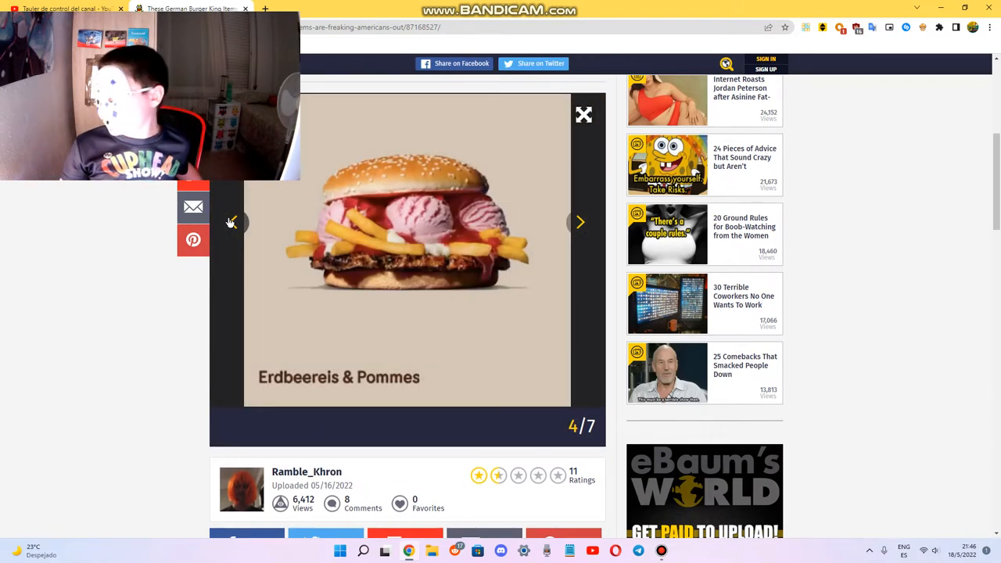
{"action": "mouse_move", "coordinate": [278, 238]}
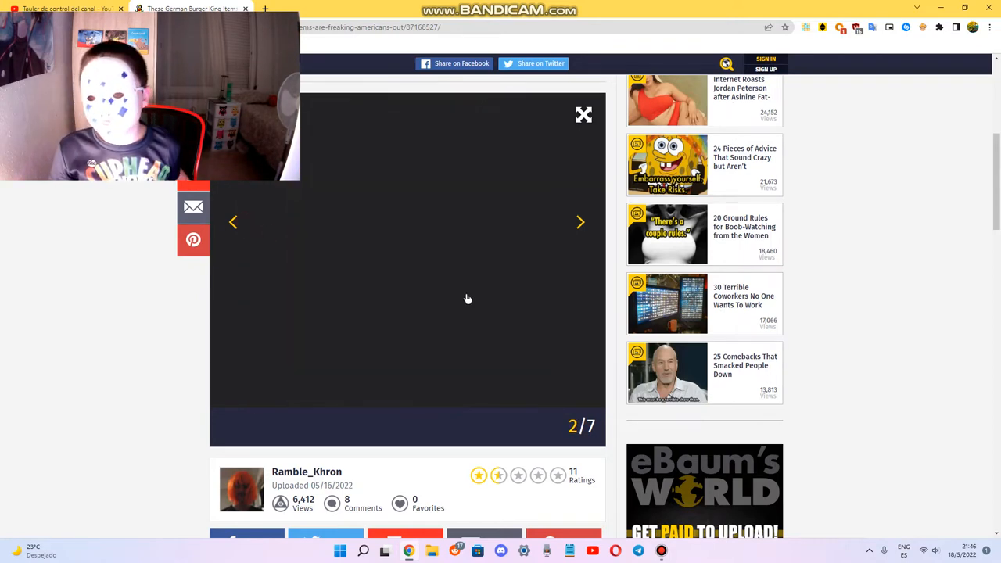
{"action": "left_click", "coordinate": [233, 222]}
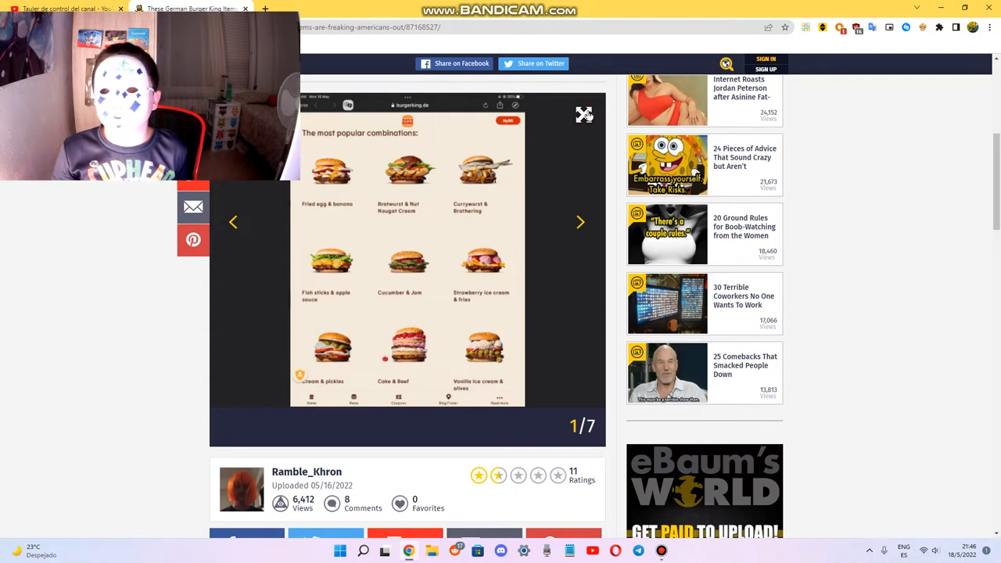
{"action": "left_click", "coordinate": [584, 115]}
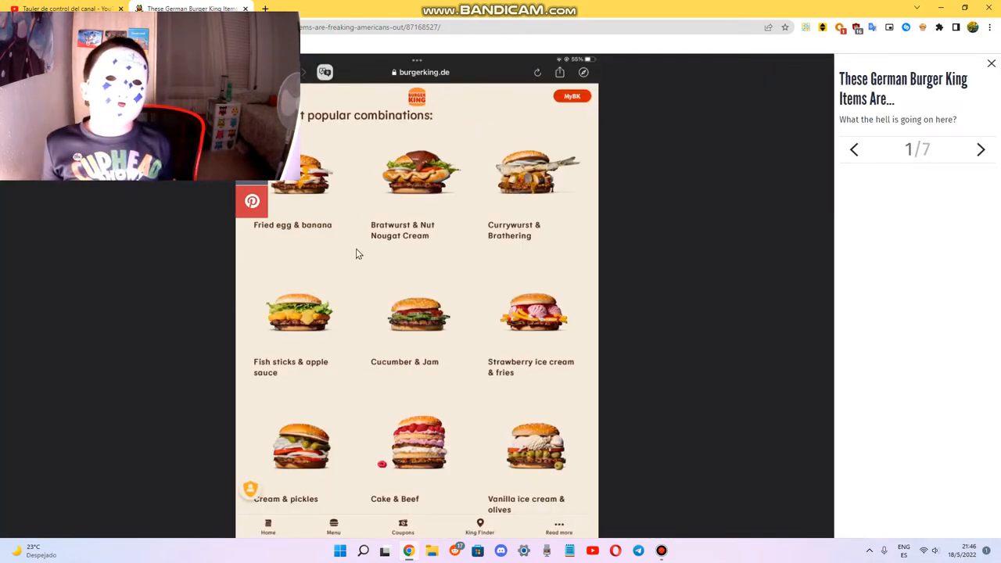
{"action": "mouse_move", "coordinate": [288, 229]}
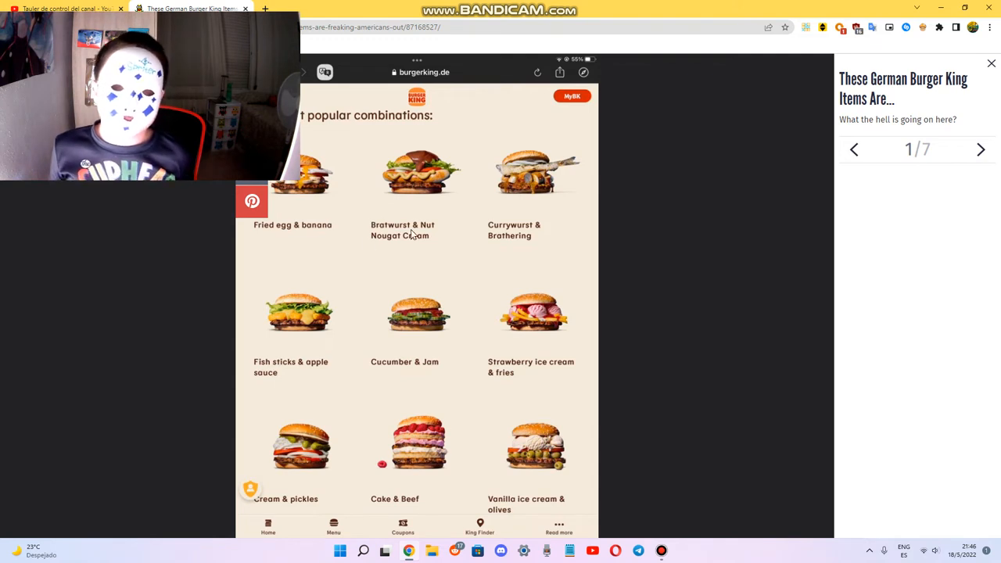
{"action": "mouse_move", "coordinate": [417, 263]}
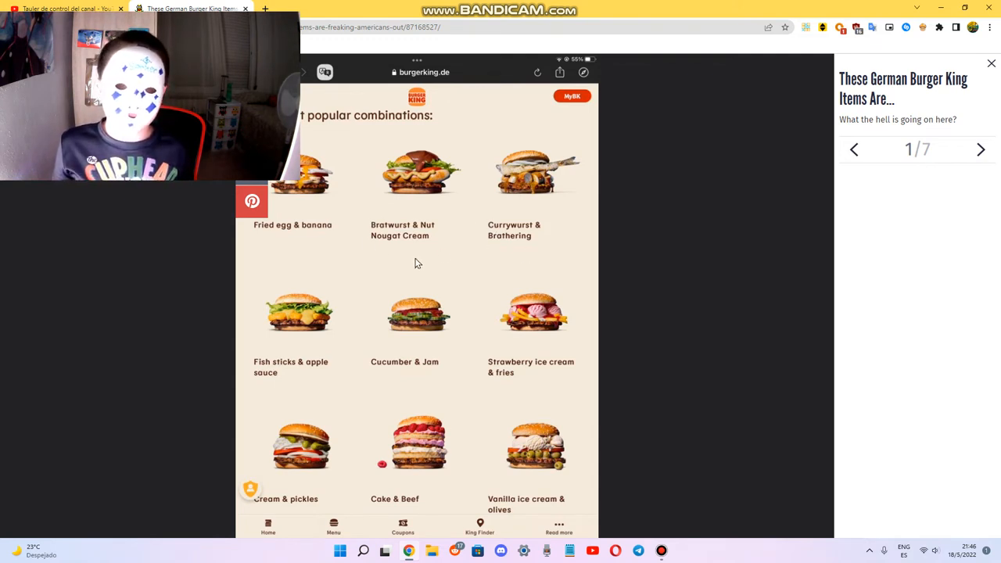
{"action": "mouse_move", "coordinate": [419, 381]}
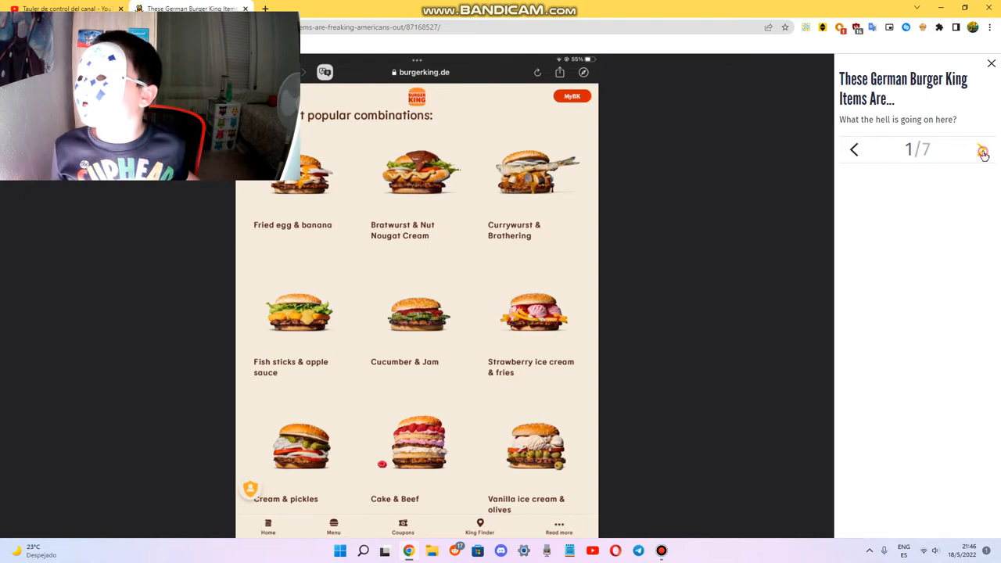
{"action": "left_click", "coordinate": [982, 149]}
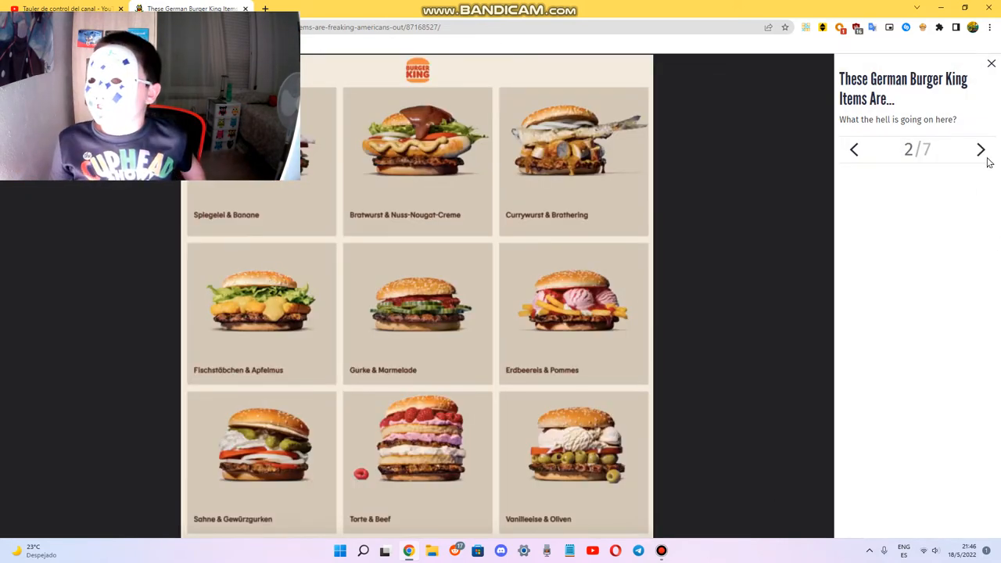
{"action": "left_click", "coordinate": [981, 149]}
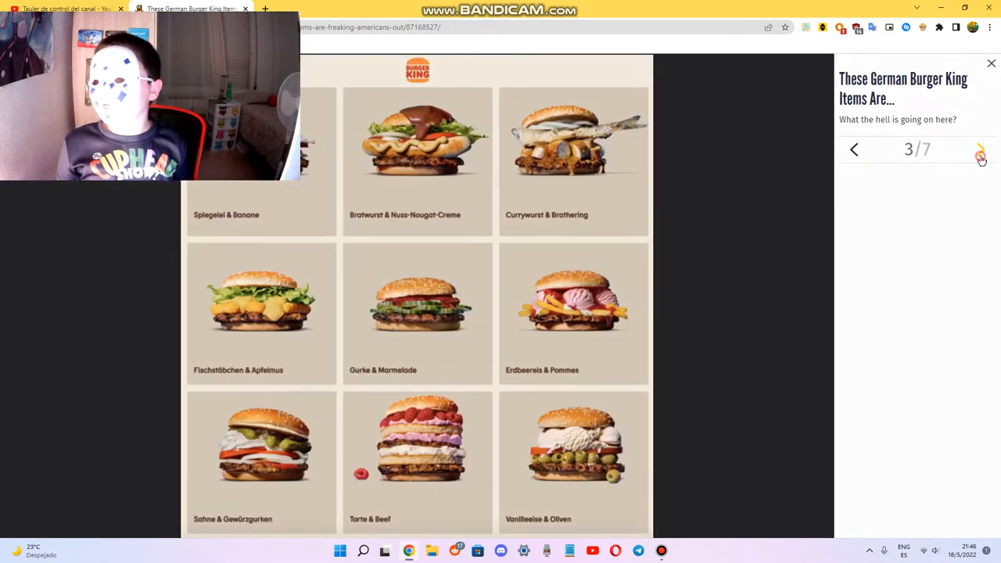
{"action": "left_click", "coordinate": [980, 149]}
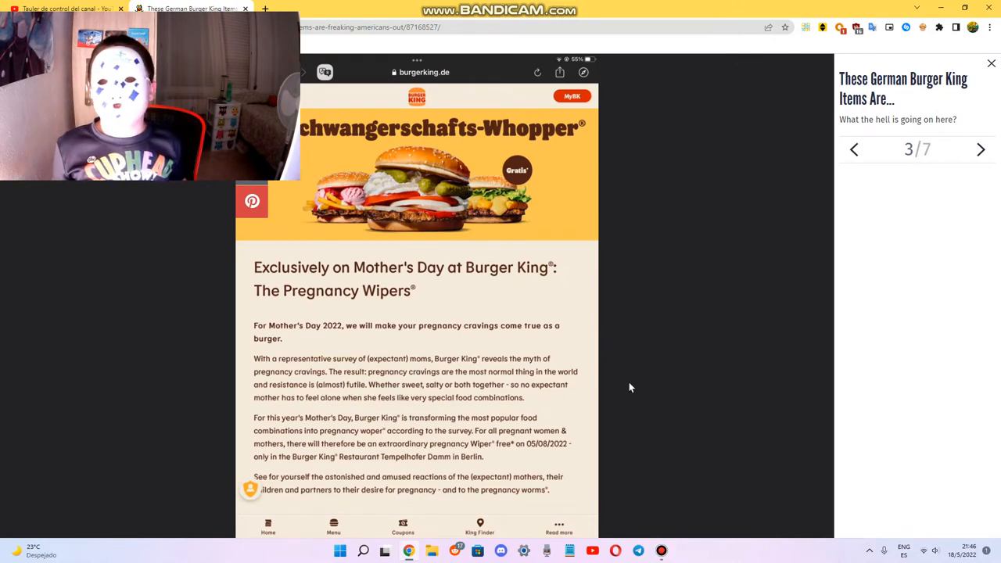
{"action": "left_click", "coordinate": [981, 149]}
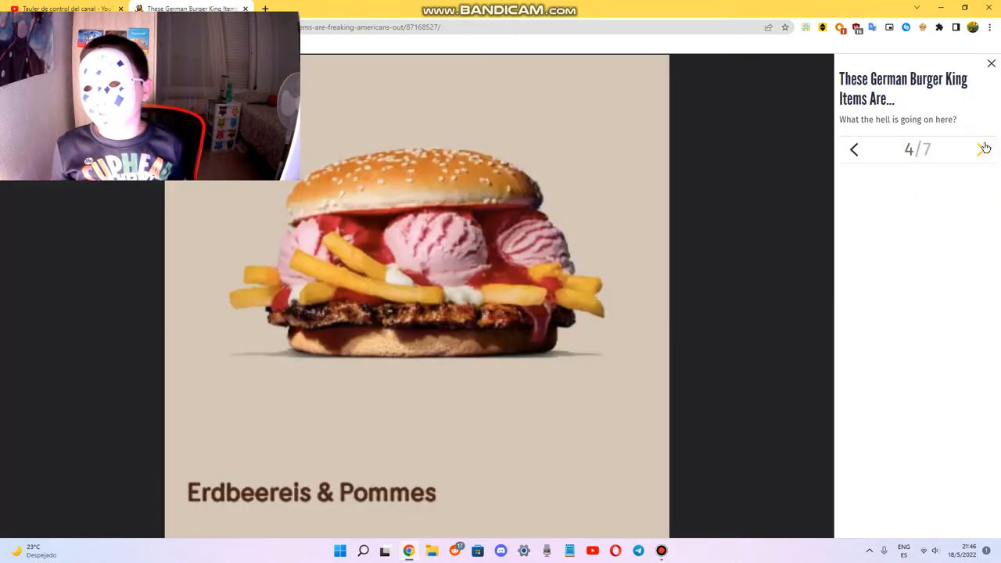
{"action": "mouse_move", "coordinate": [880, 491]}
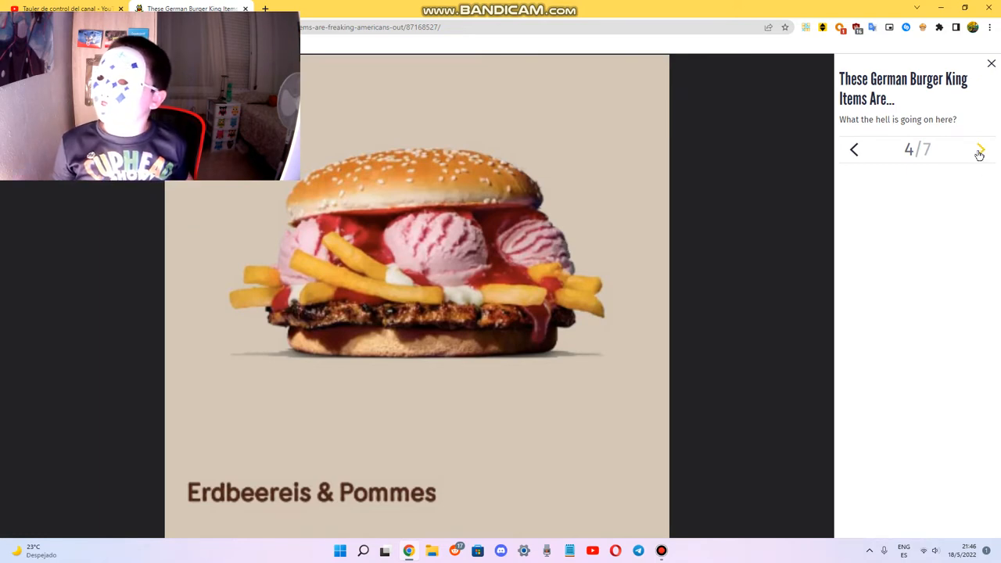
{"action": "left_click", "coordinate": [980, 149]}
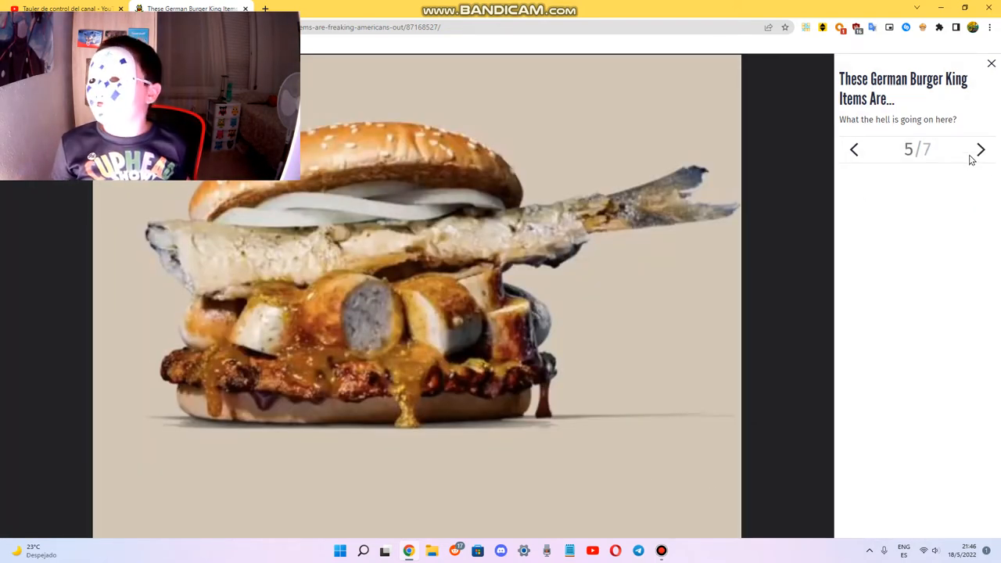
{"action": "left_click", "coordinate": [980, 149]}
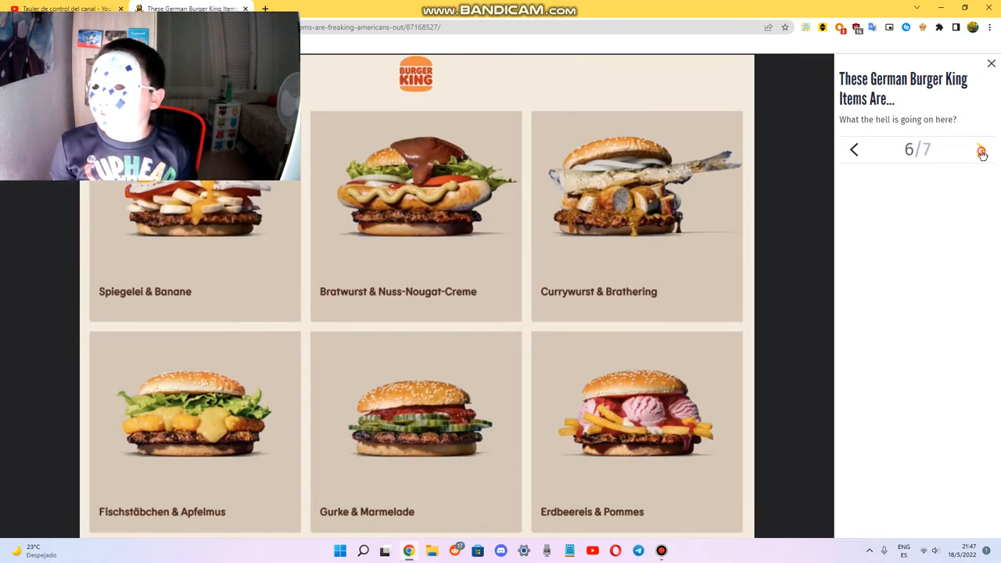
{"action": "left_click", "coordinate": [981, 149]}
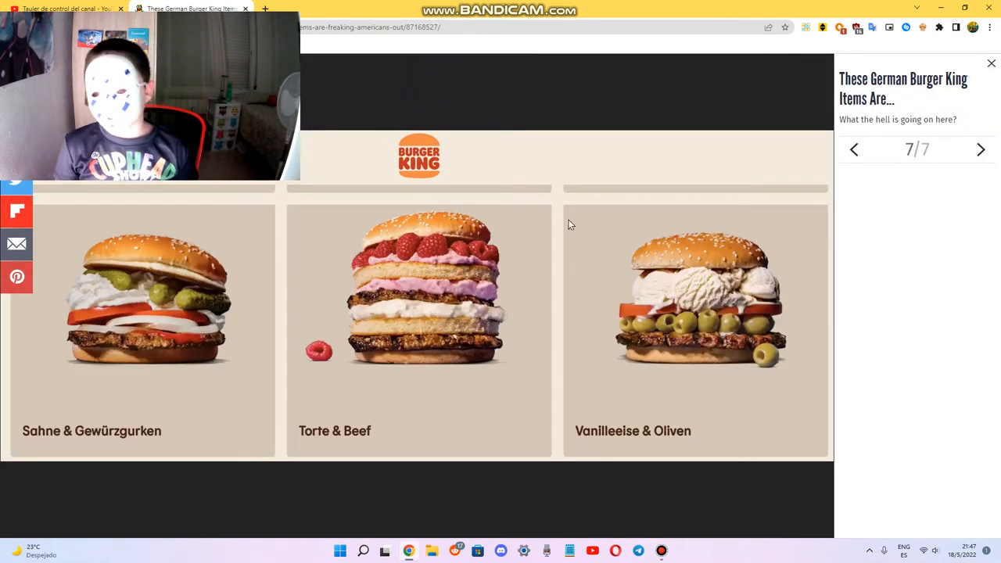
{"action": "left_click", "coordinate": [854, 149]}
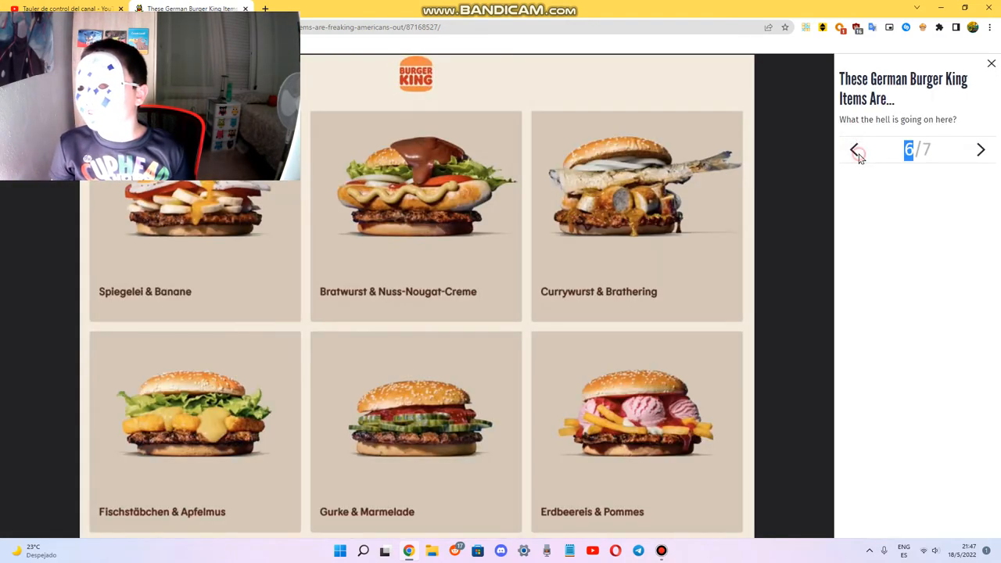
{"action": "left_click", "coordinate": [855, 150]}
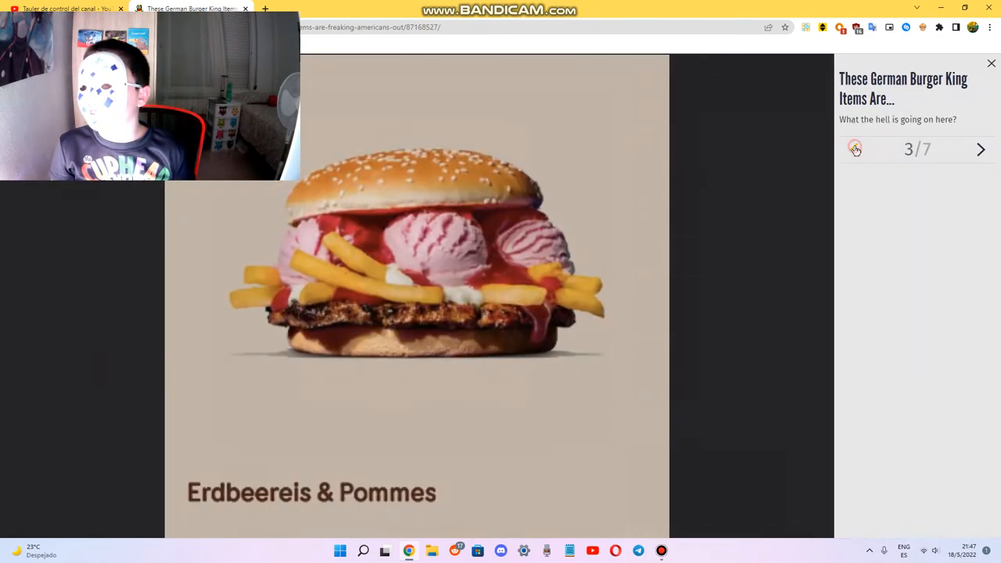
{"action": "left_click", "coordinate": [854, 150]}
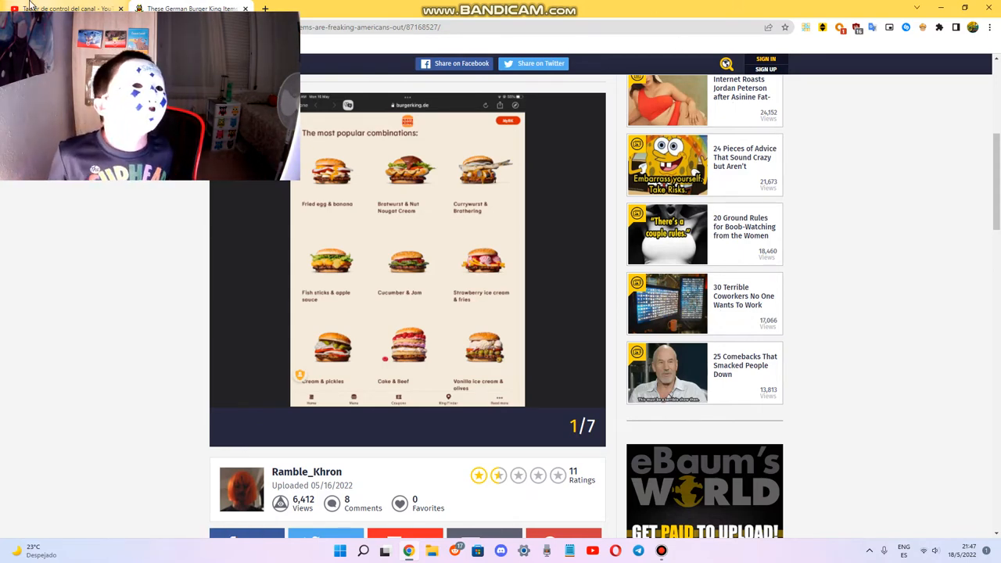
Step: Switch to the YouTube Studio dashboard and highlight the 290 subscriber count
{"action": "left_click", "coordinate": [67, 9]}
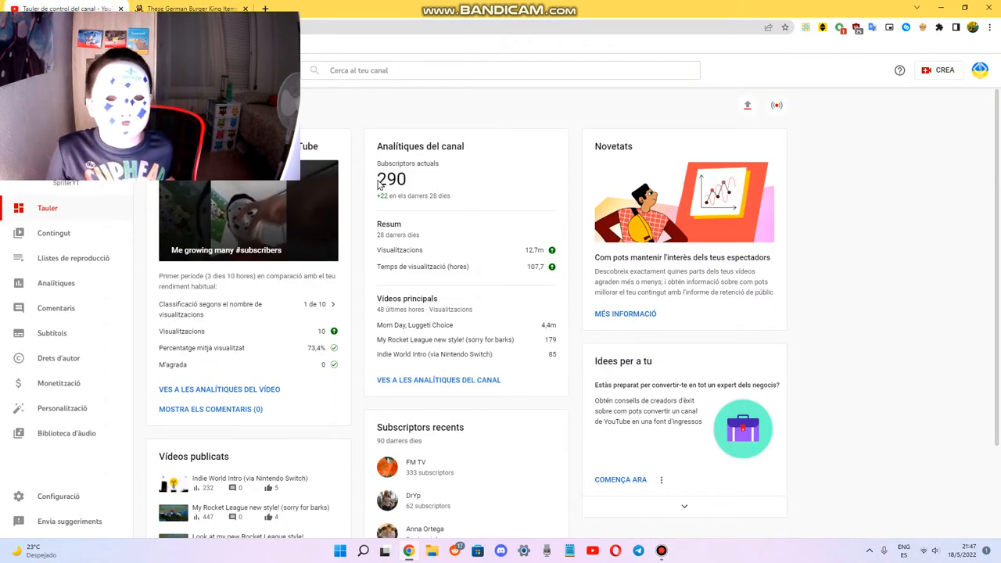
{"action": "double_click", "coordinate": [391, 179]}
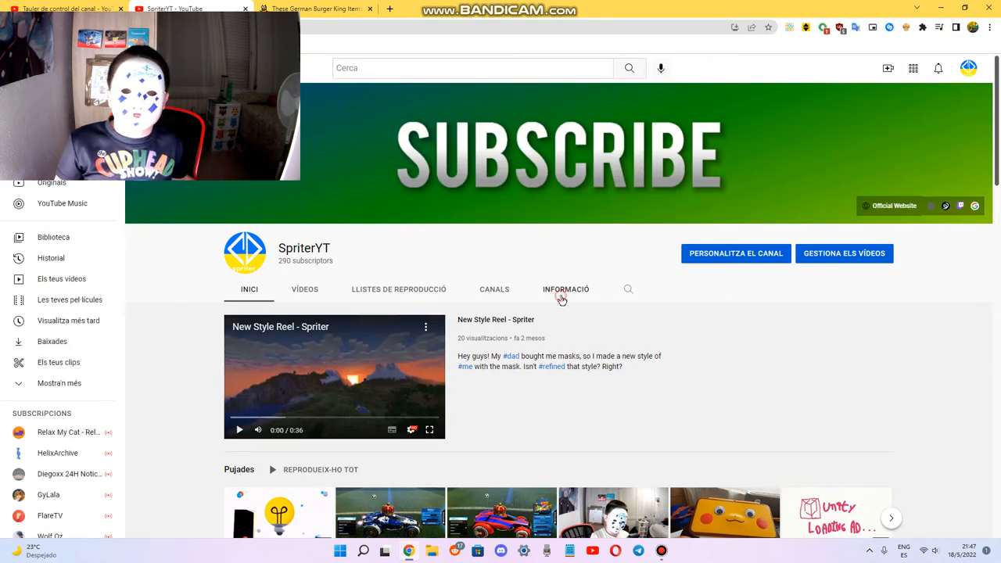
Step: Check the channel's About stats (143,127 views), close it and return to the eBaum's World gallery
{"action": "left_click", "coordinate": [565, 289]}
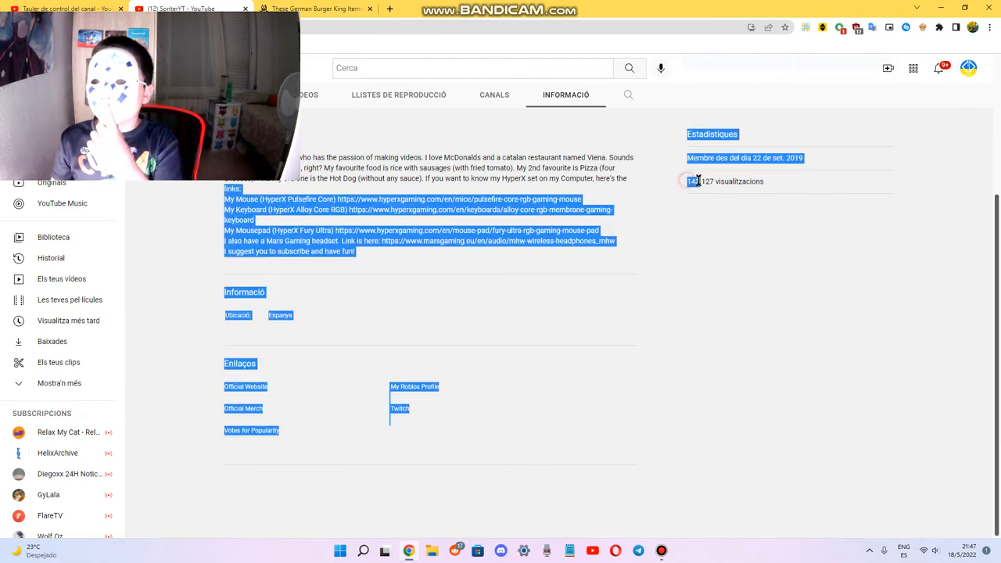
{"action": "left_click", "coordinate": [582, 354]}
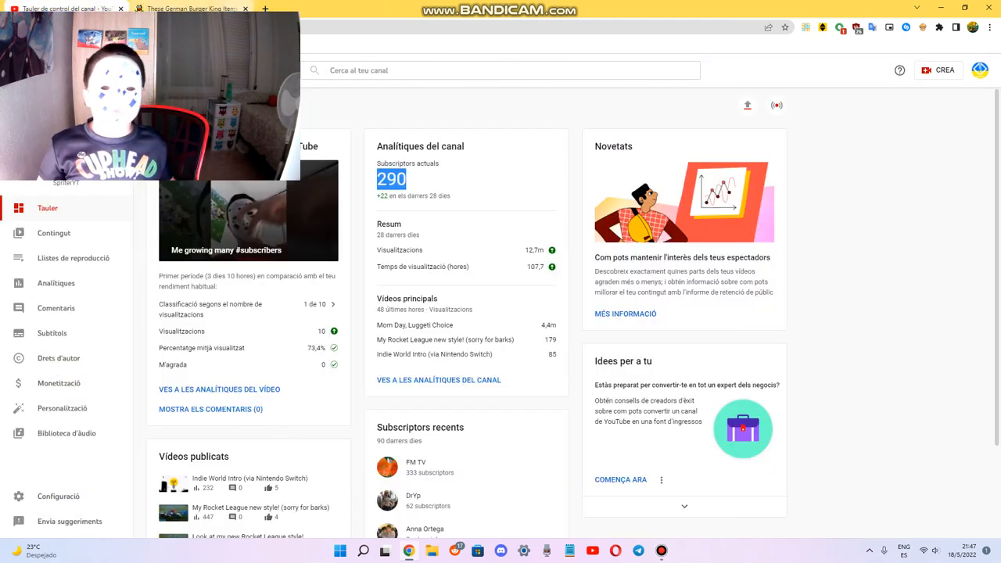
{"action": "left_click", "coordinate": [191, 9]}
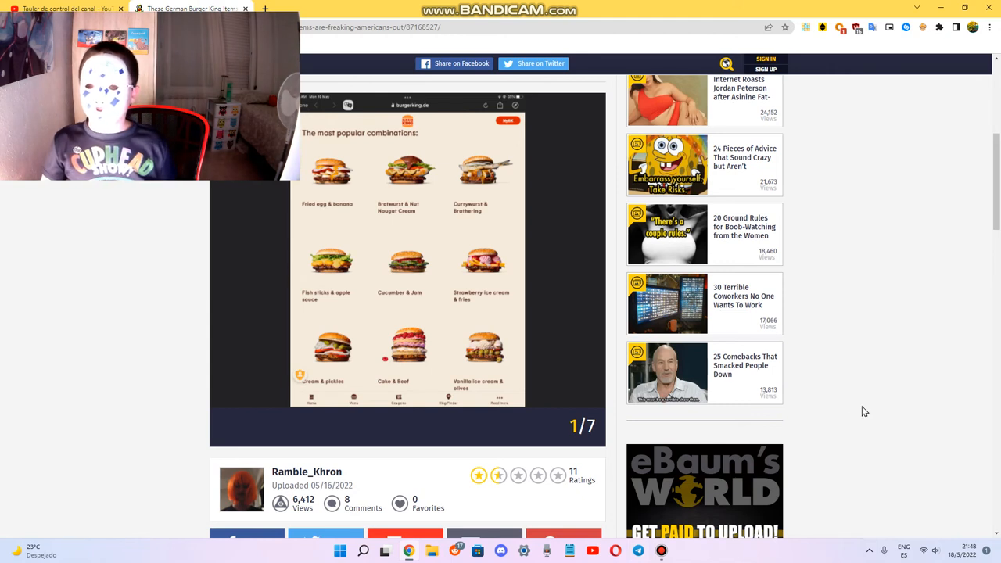
{"action": "mouse_move", "coordinate": [917, 376]}
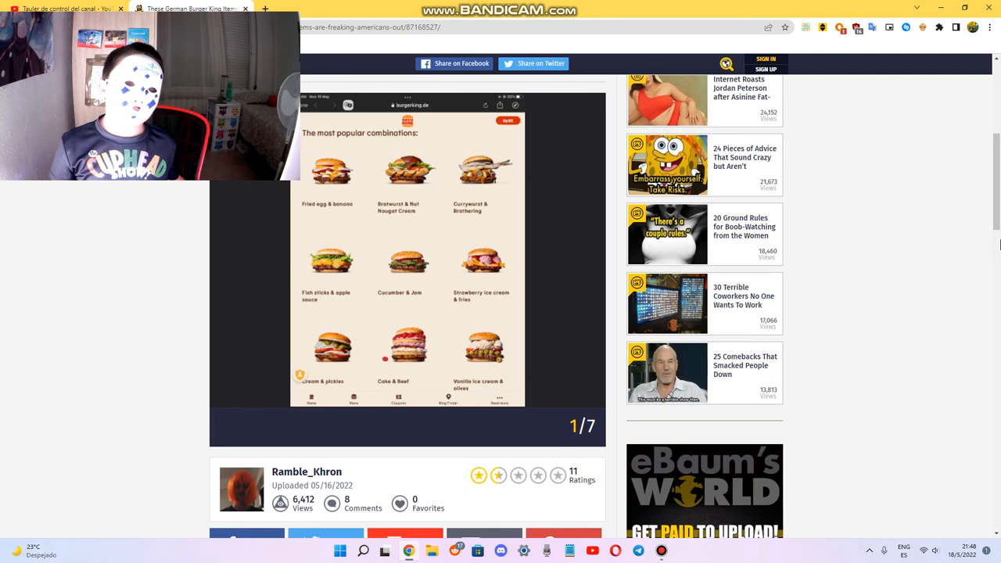
{"action": "mouse_move", "coordinate": [815, 519]}
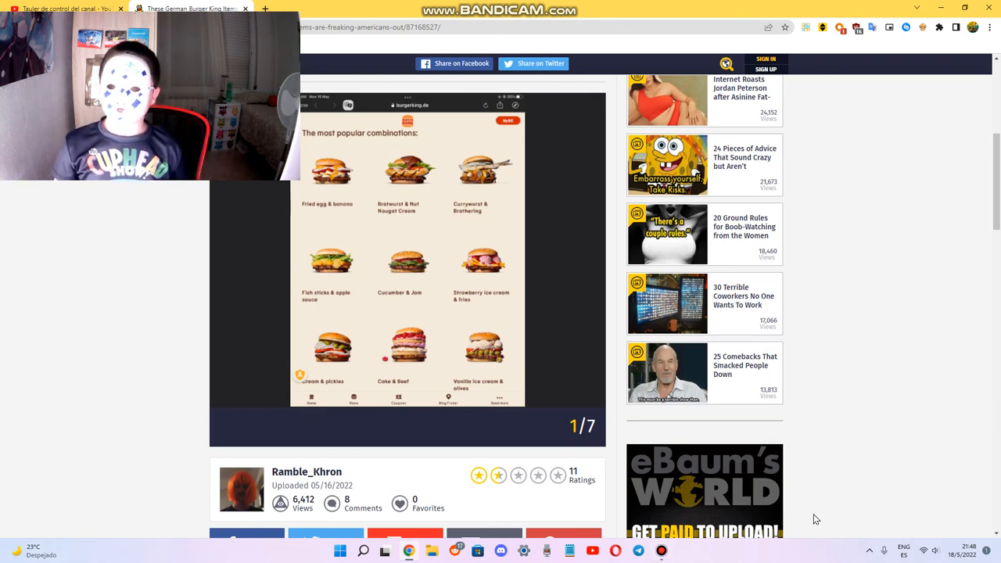